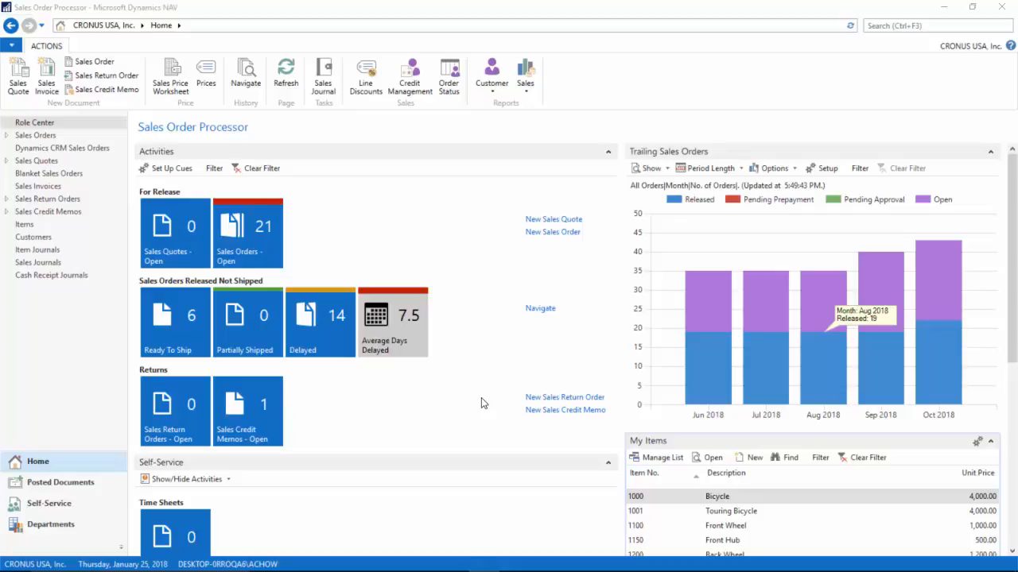
# Step: Search for 'purchase' and open the Purchase Orders list
pyautogui.click(930, 26)
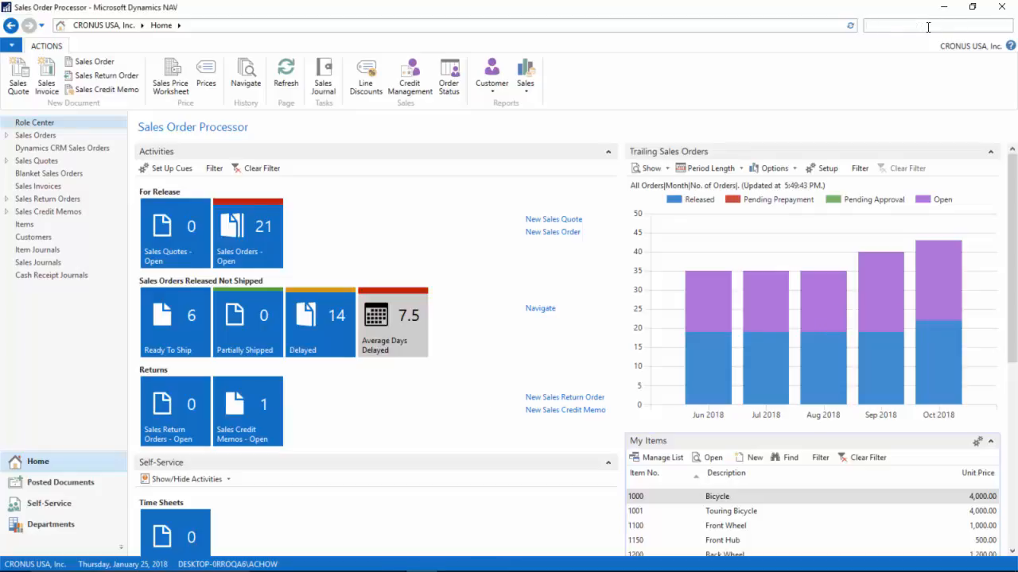
pyautogui.write('purchase')
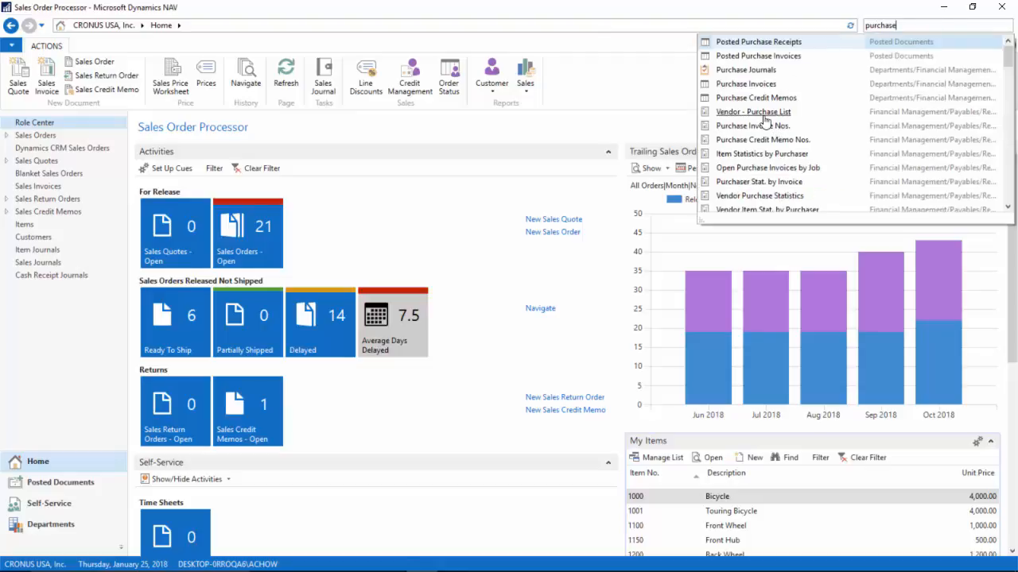
pyautogui.click(752, 111)
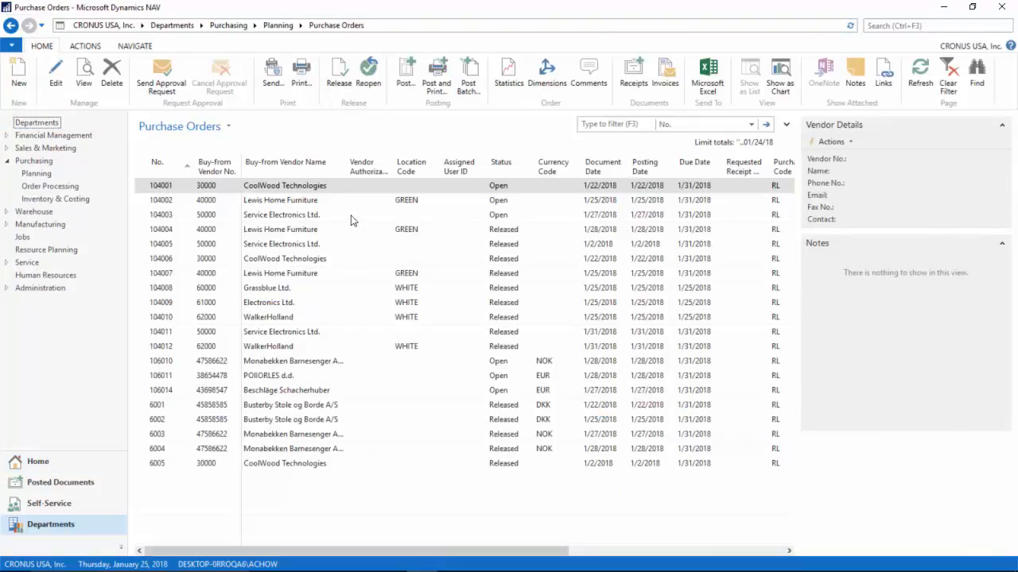
# Step: Create a purchase order for vendor 10000 with 1,000 of item 70062 Ground Beef at 0.75
pyautogui.click(18, 72)
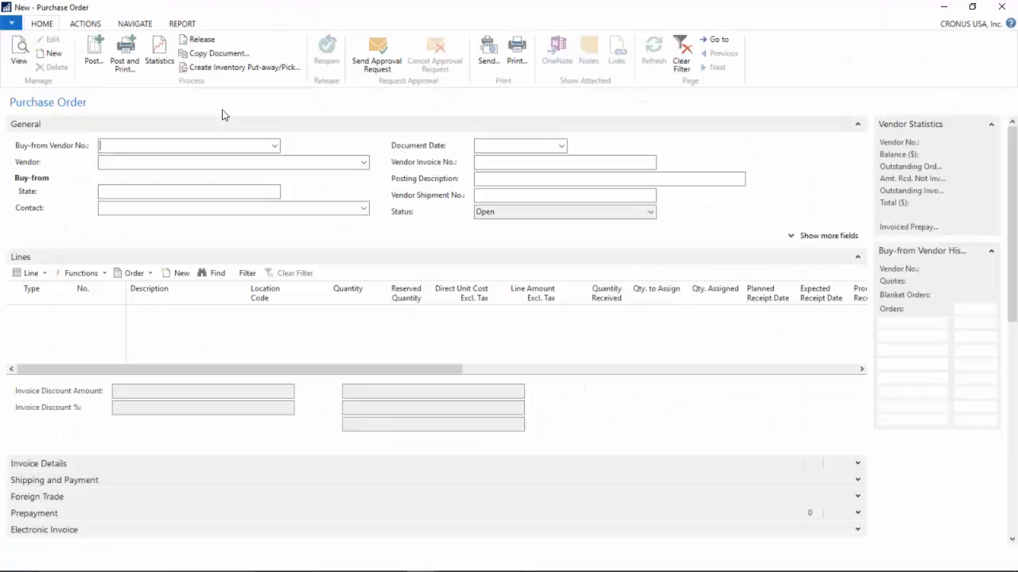
pyautogui.write('10000')
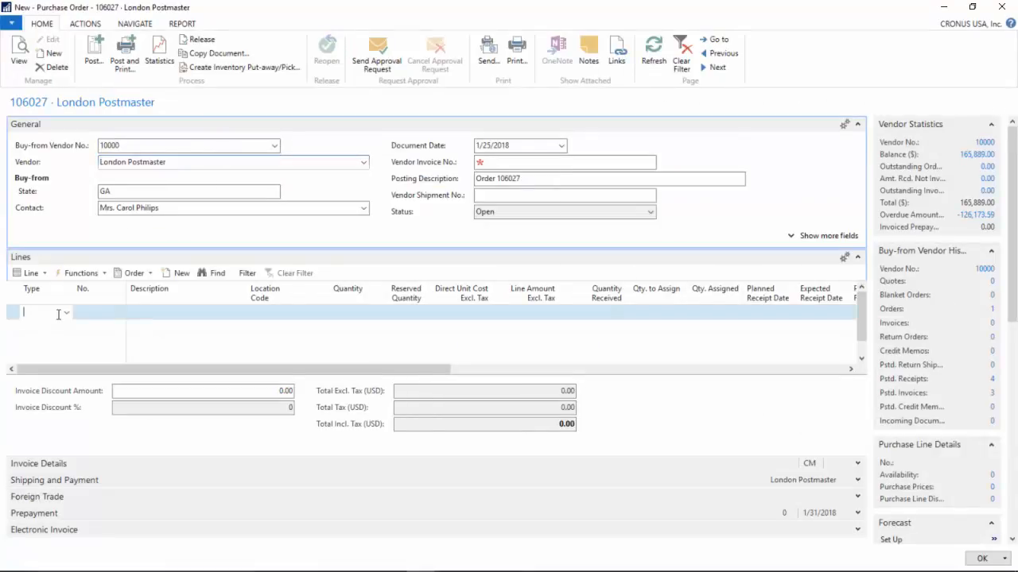
pyautogui.click(43, 311)
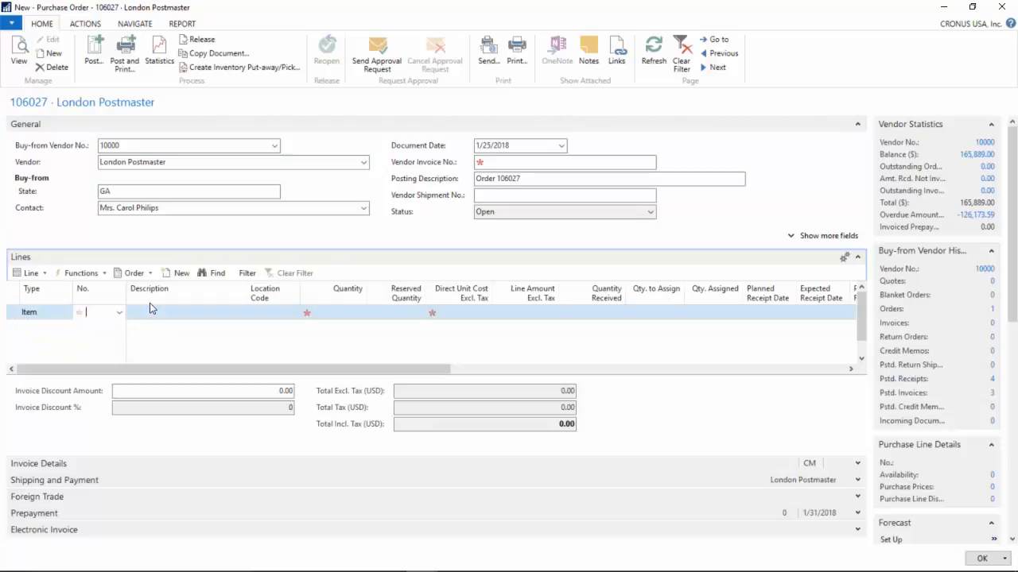
pyautogui.write('700')
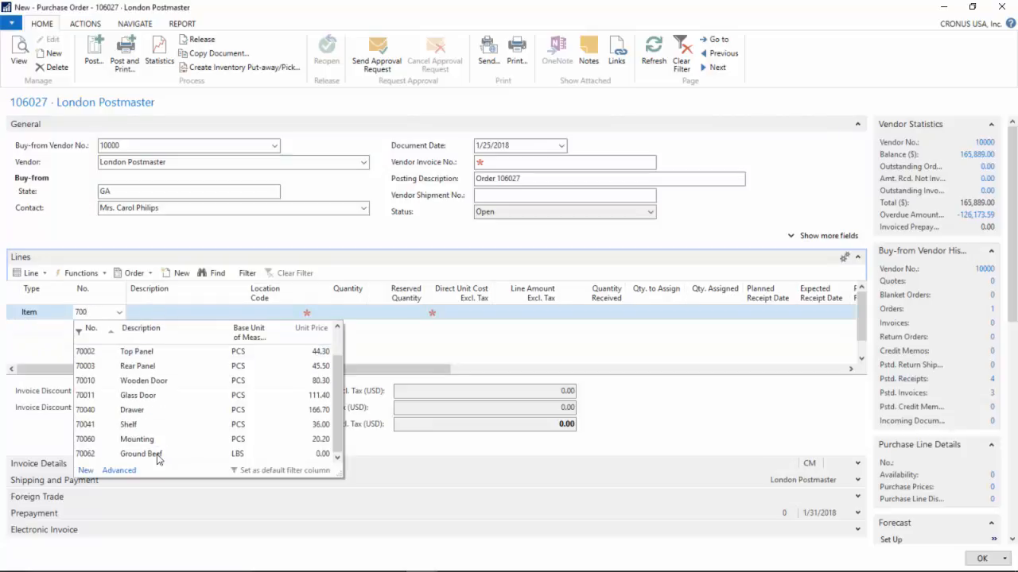
pyautogui.click(140, 453)
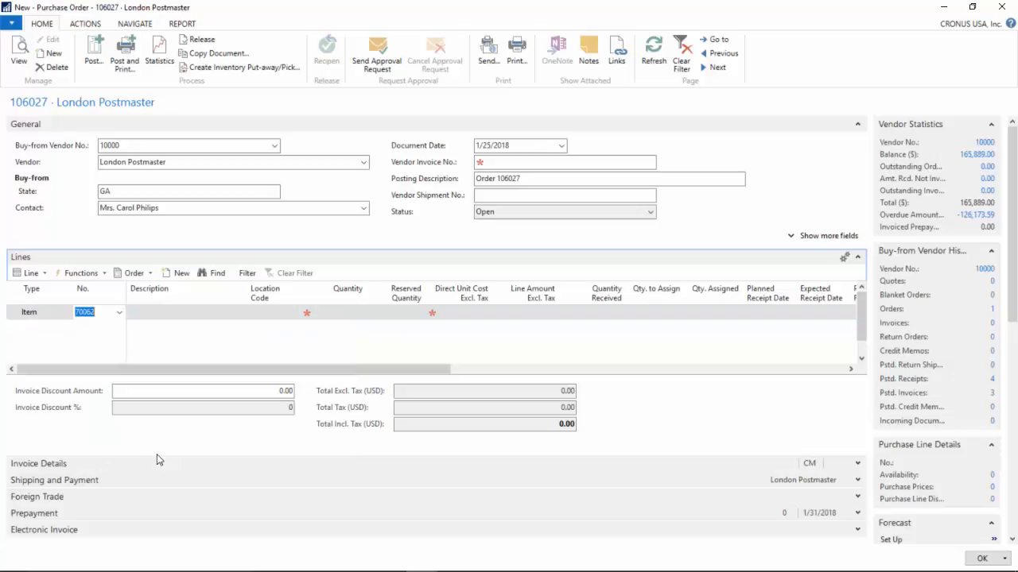
pyautogui.write('70062')
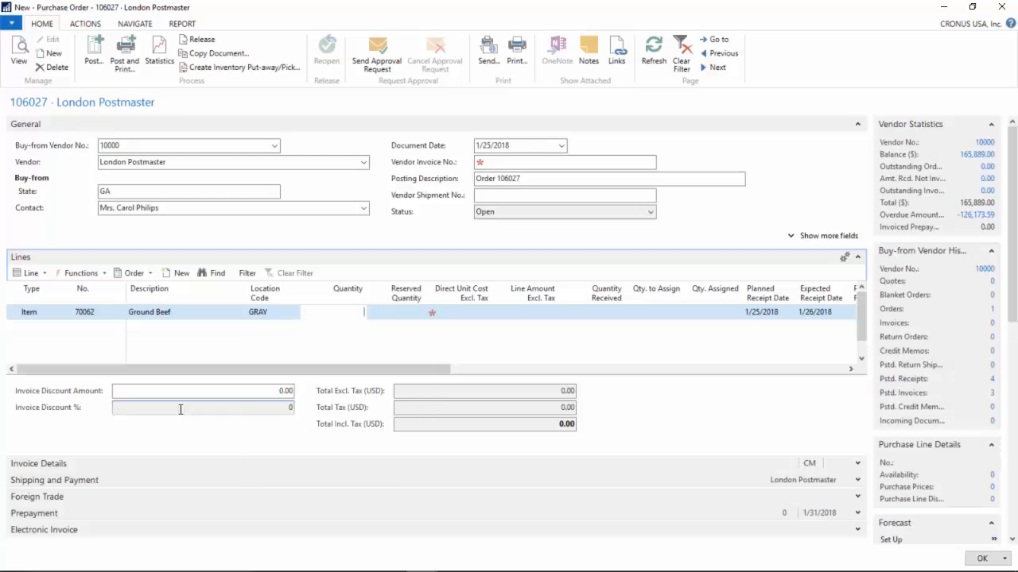
pyautogui.write('1000')
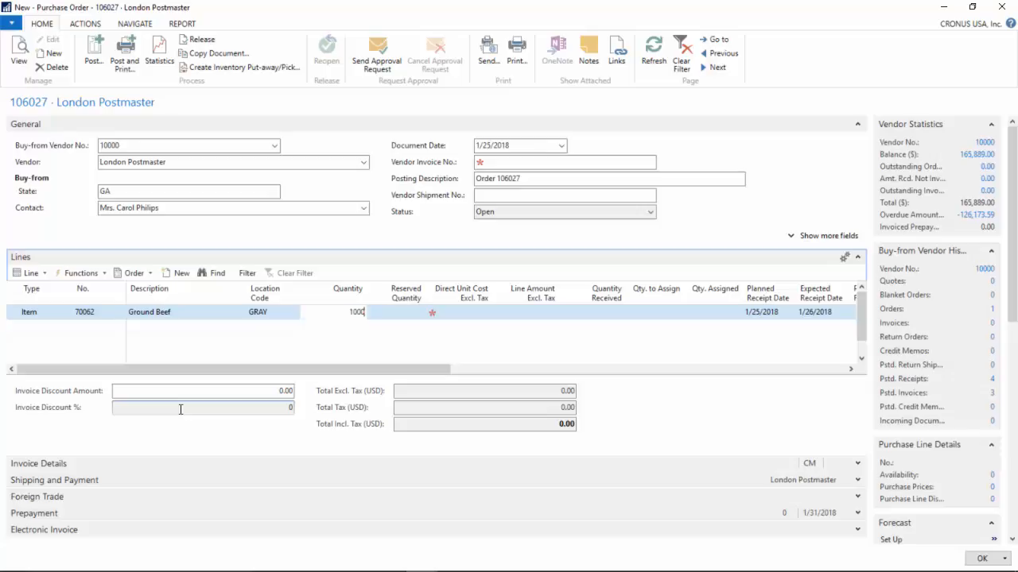
pyautogui.press('Tab')
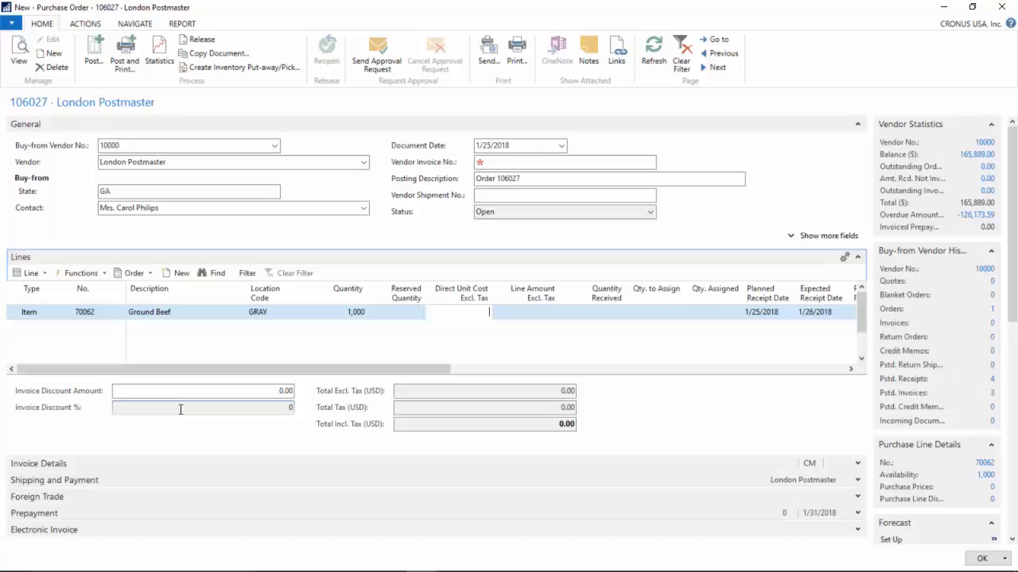
pyautogui.write('.75')
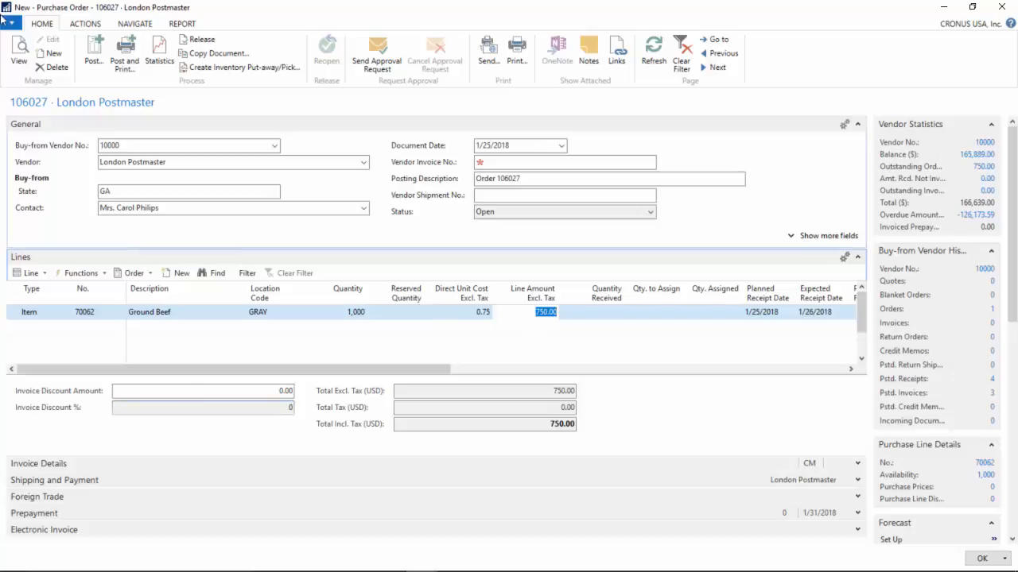
# Step: Release order 106027, create its inventory put-away, and close the order
pyautogui.click(85, 23)
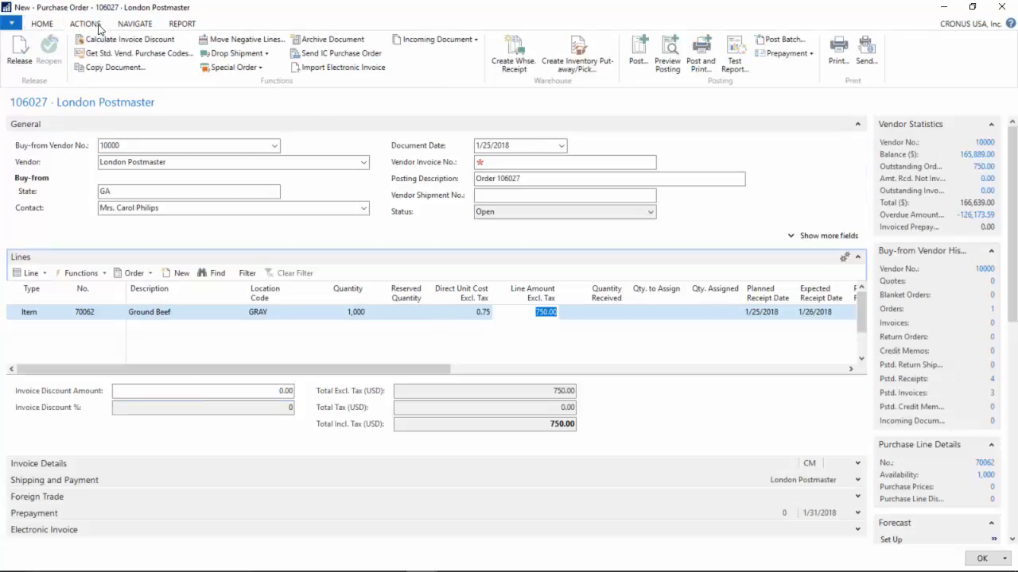
pyautogui.click(19, 51)
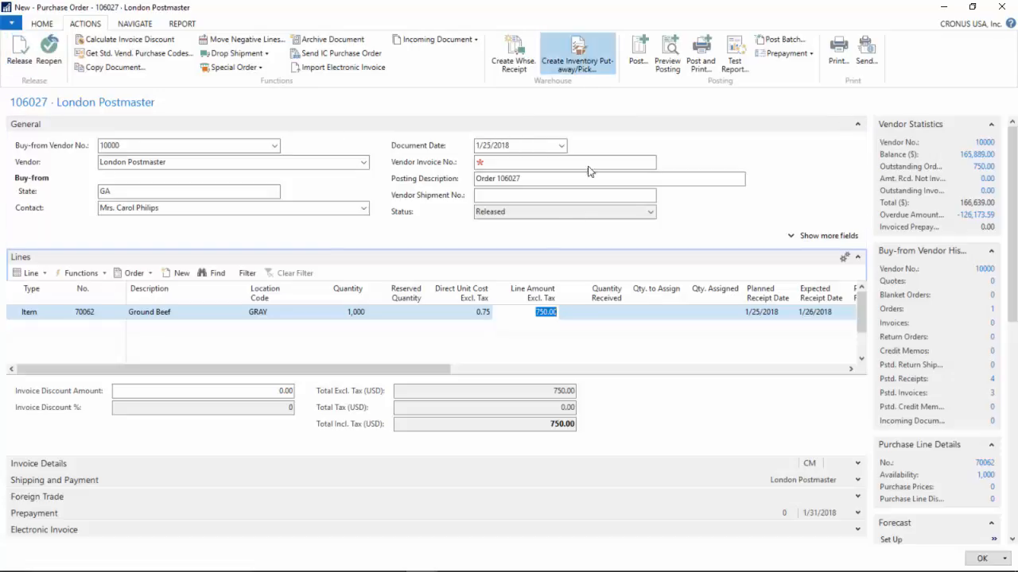
pyautogui.click(578, 54)
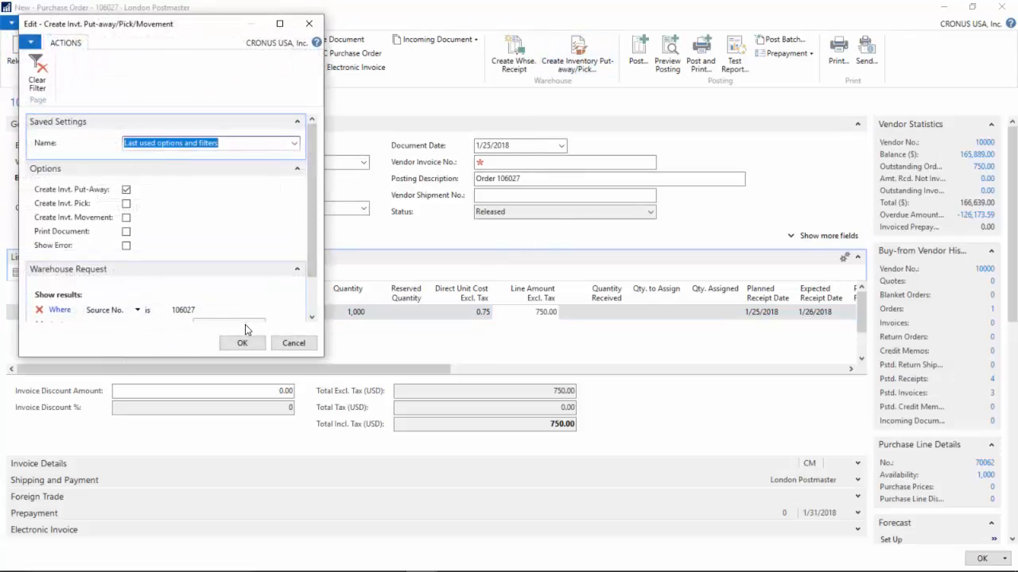
pyautogui.click(242, 342)
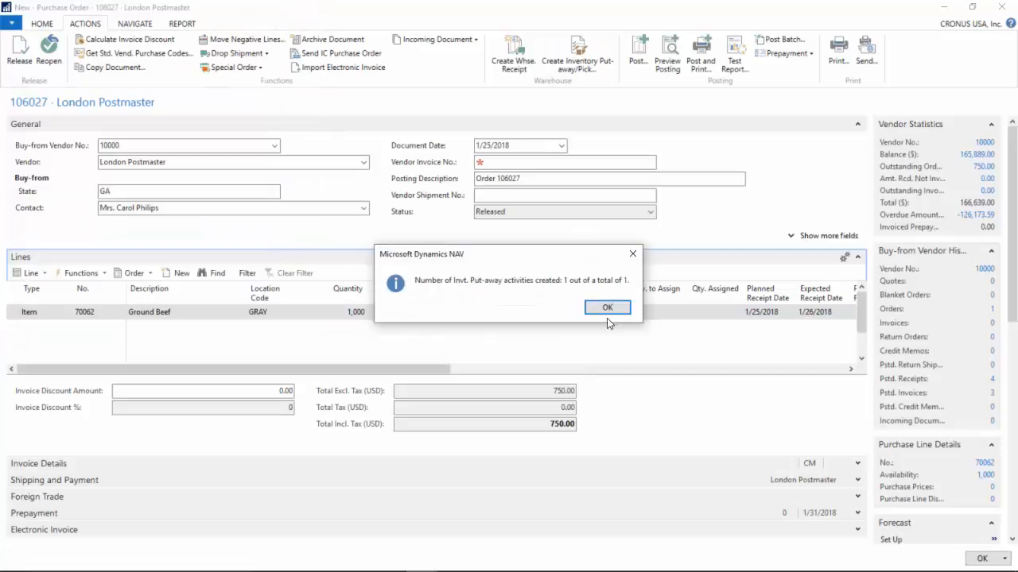
pyautogui.click(606, 308)
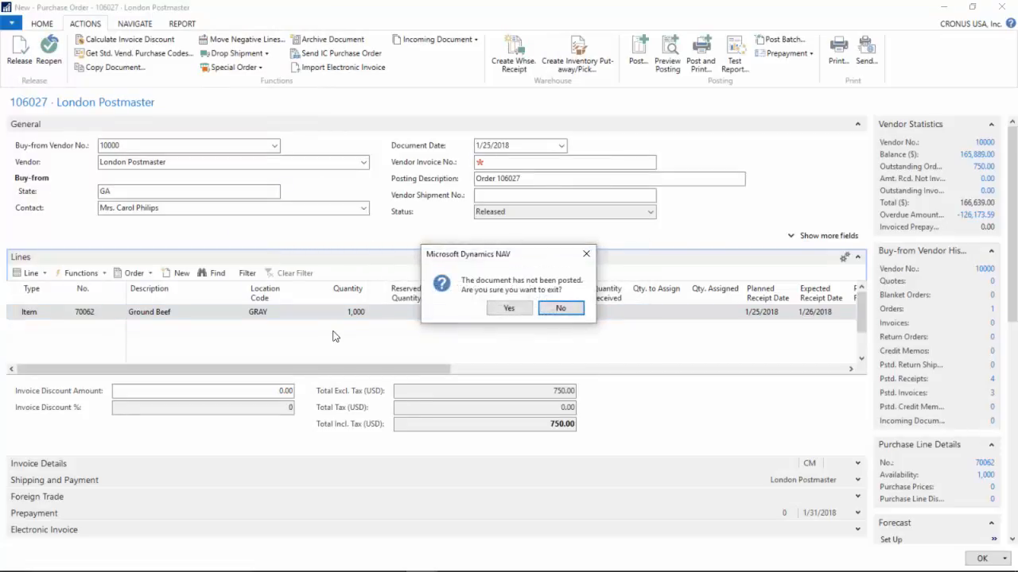
pyautogui.click(508, 308)
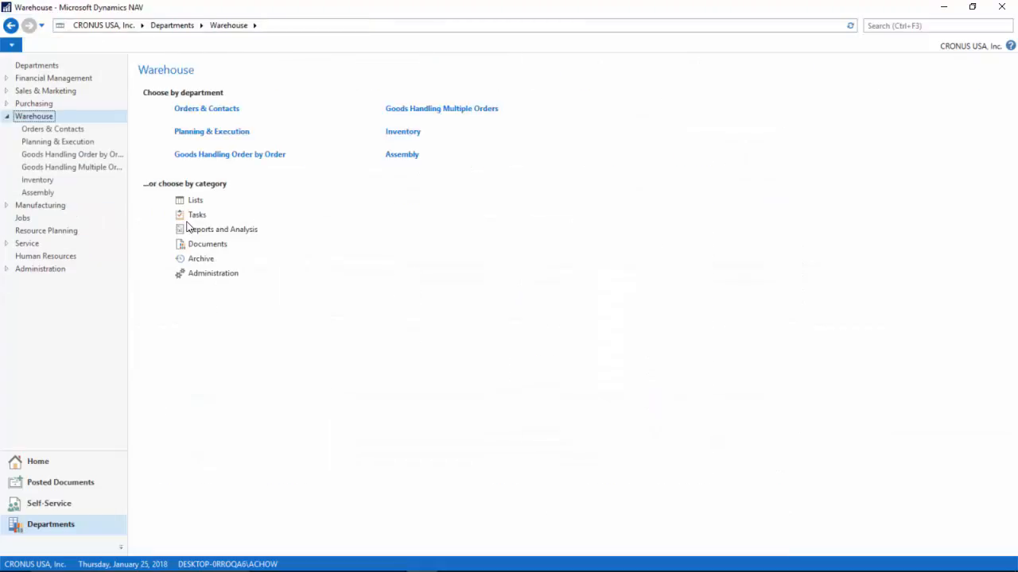
pyautogui.moveTo(252, 154)
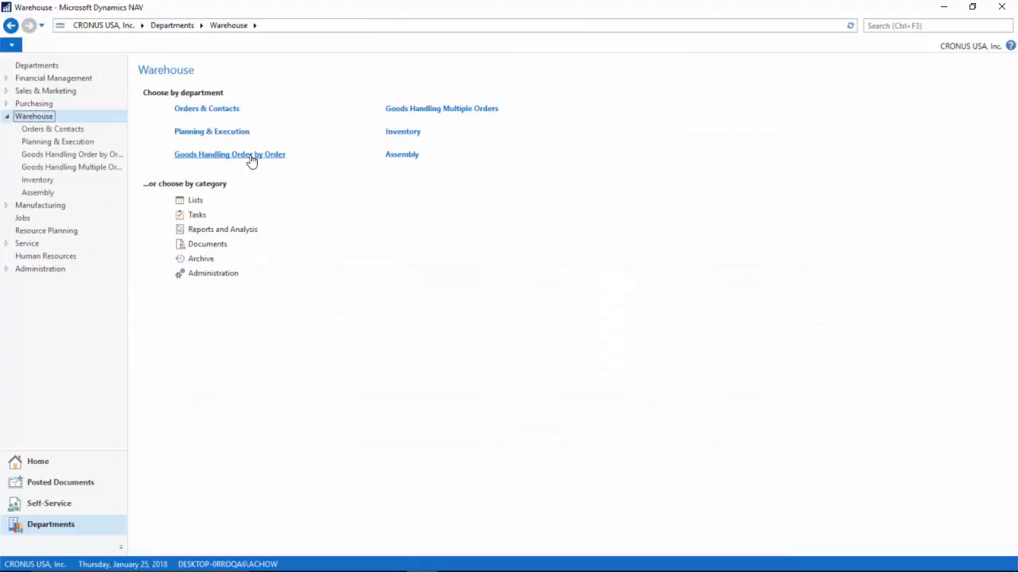
# Step: Open Inventory Put-aways under Warehouse > Goods Handling Order by Order
pyautogui.click(229, 155)
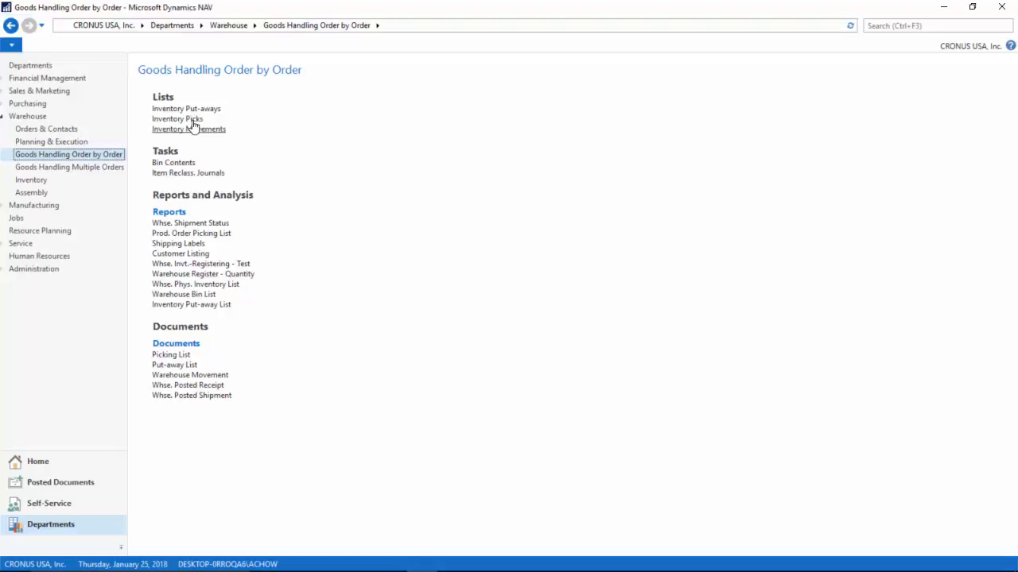
pyautogui.click(186, 108)
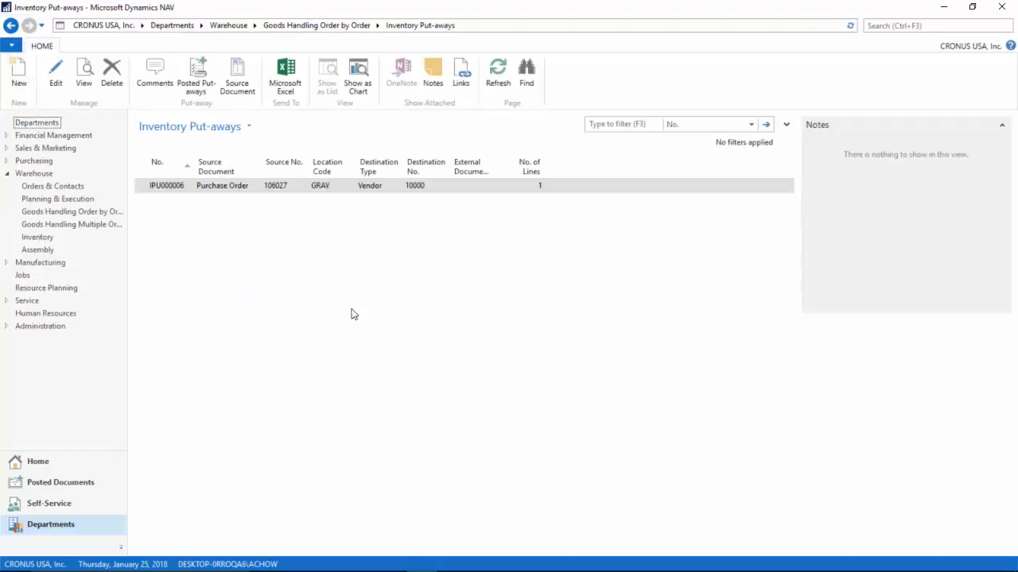
pyautogui.moveTo(199, 248)
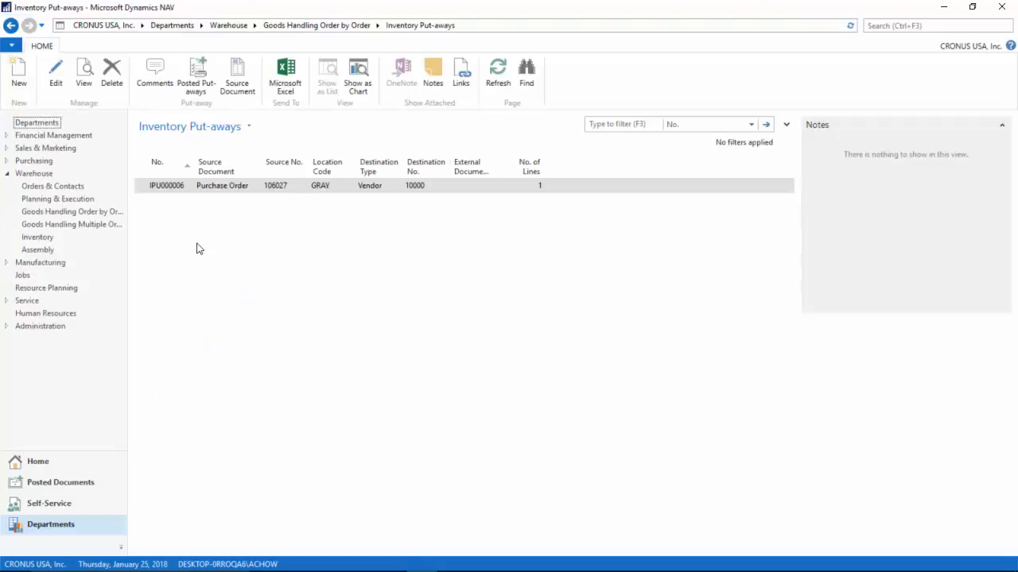
pyautogui.moveTo(209, 232)
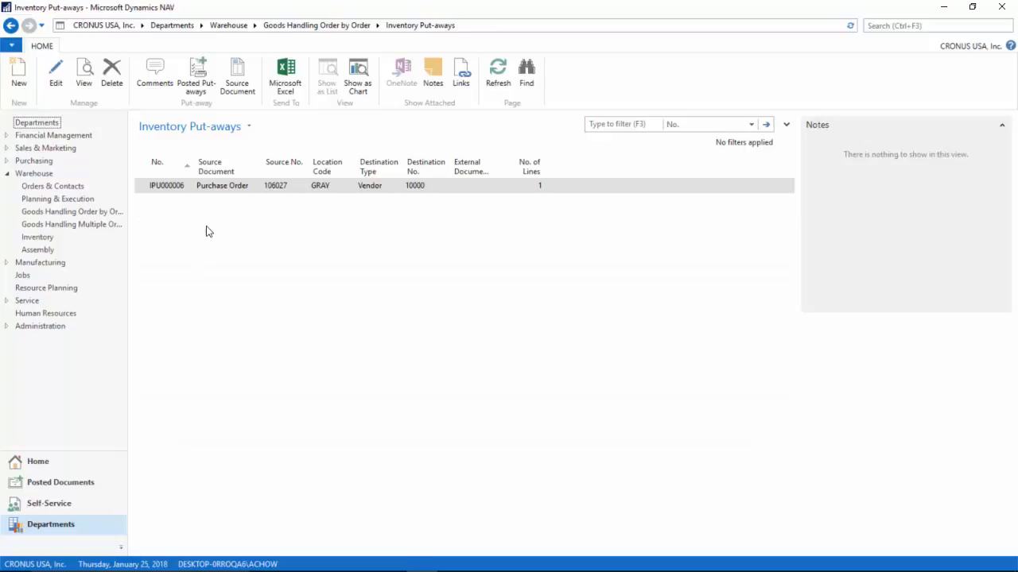
# Step: Open put-away IPU000006, set Qty. to Handle to 1000, and start Mass Split Line
pyautogui.doubleClick(166, 185)
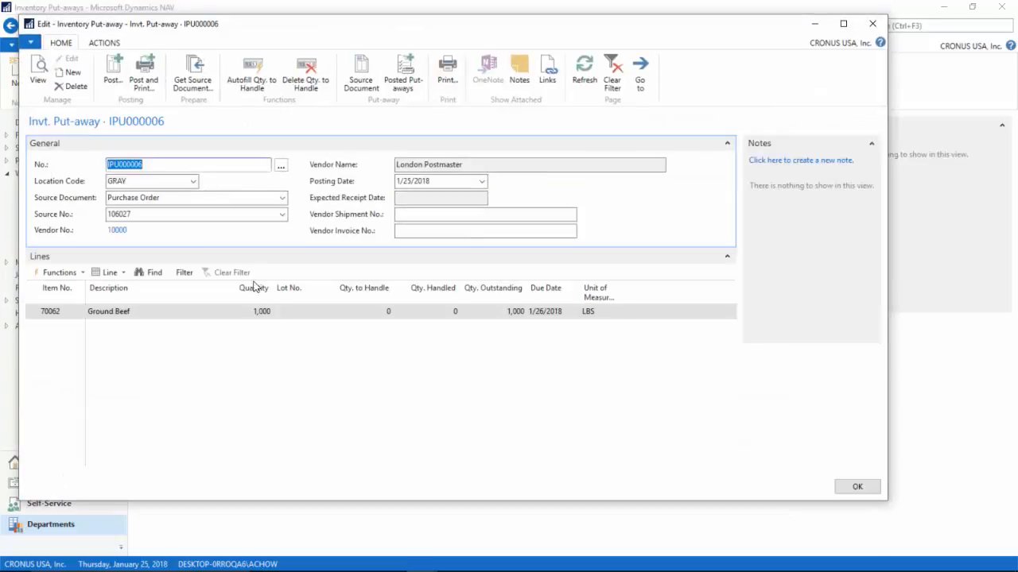
pyautogui.click(364, 311)
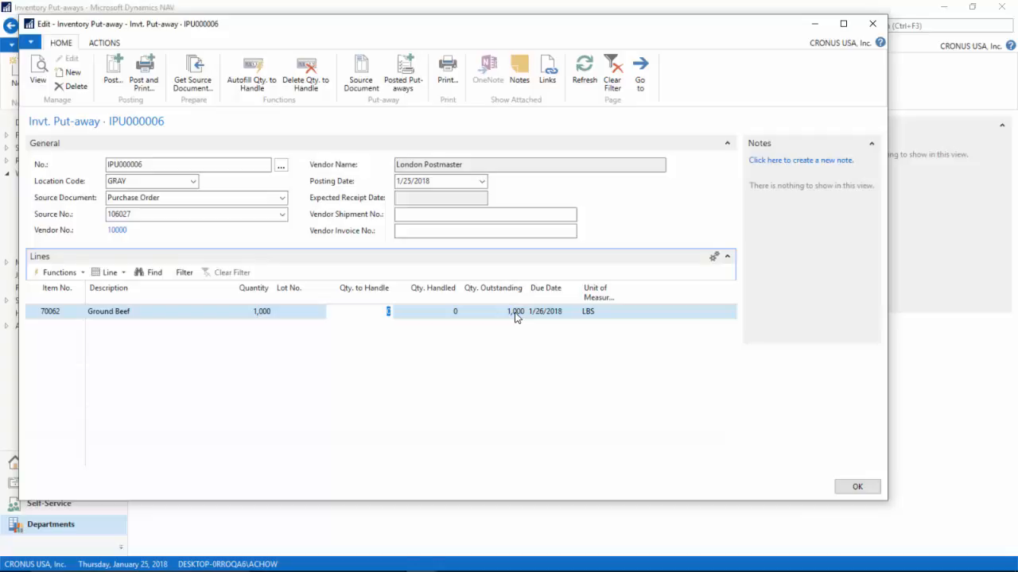
pyautogui.write('1000')
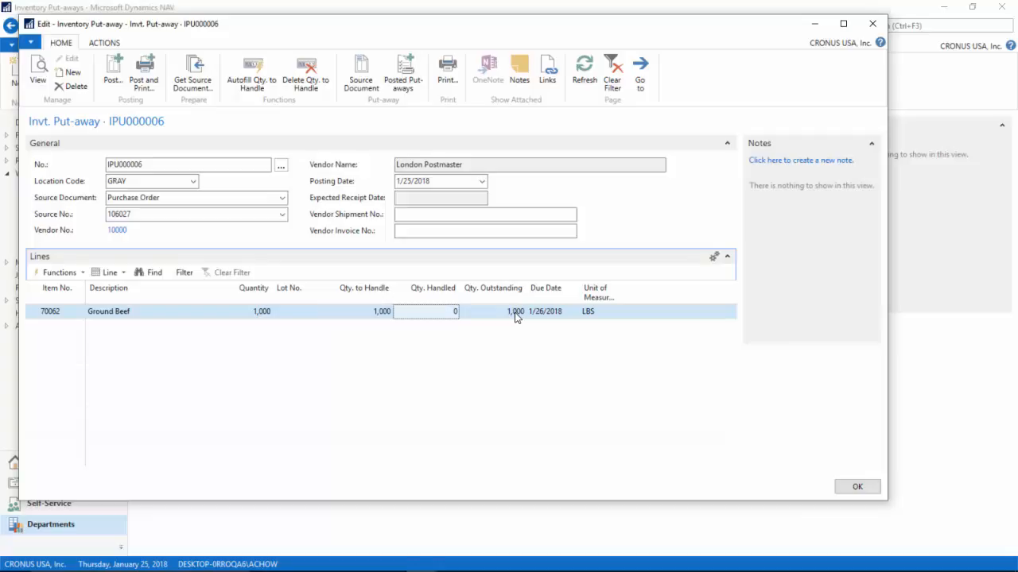
pyautogui.click(59, 272)
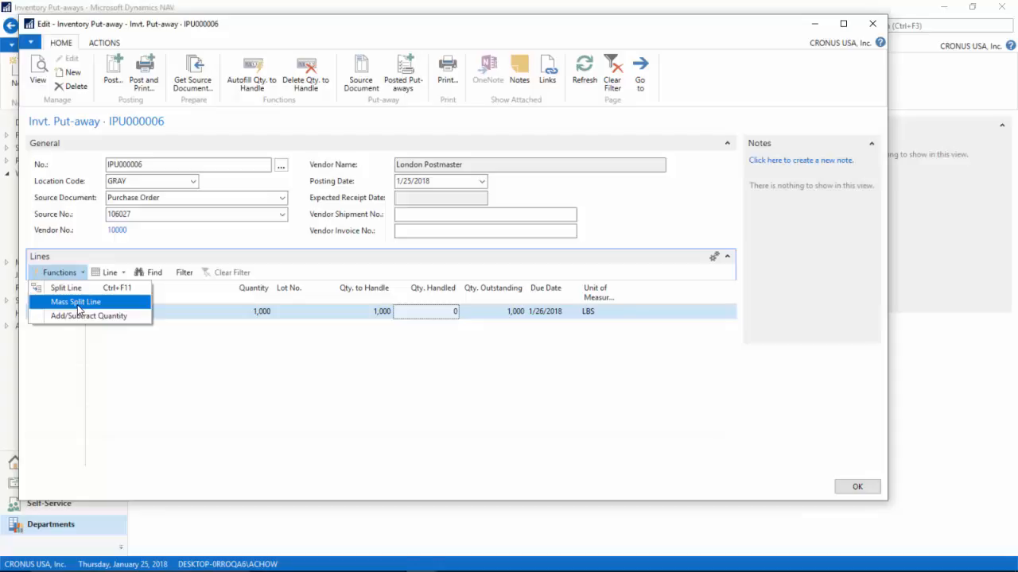
pyautogui.click(75, 301)
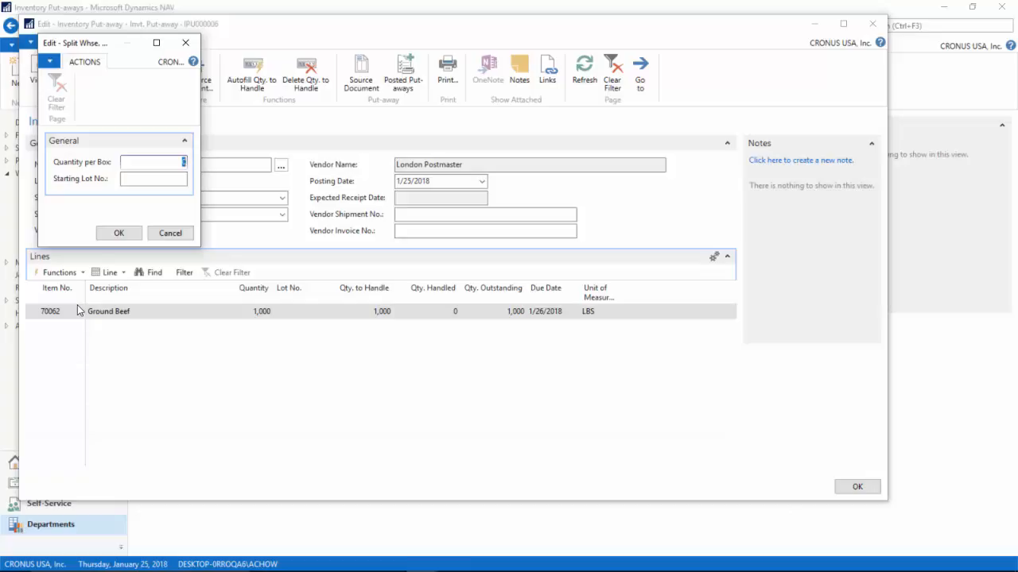
# Step: Split the line using Quantity per Box 100 and starting lot A10000
pyautogui.write('100')
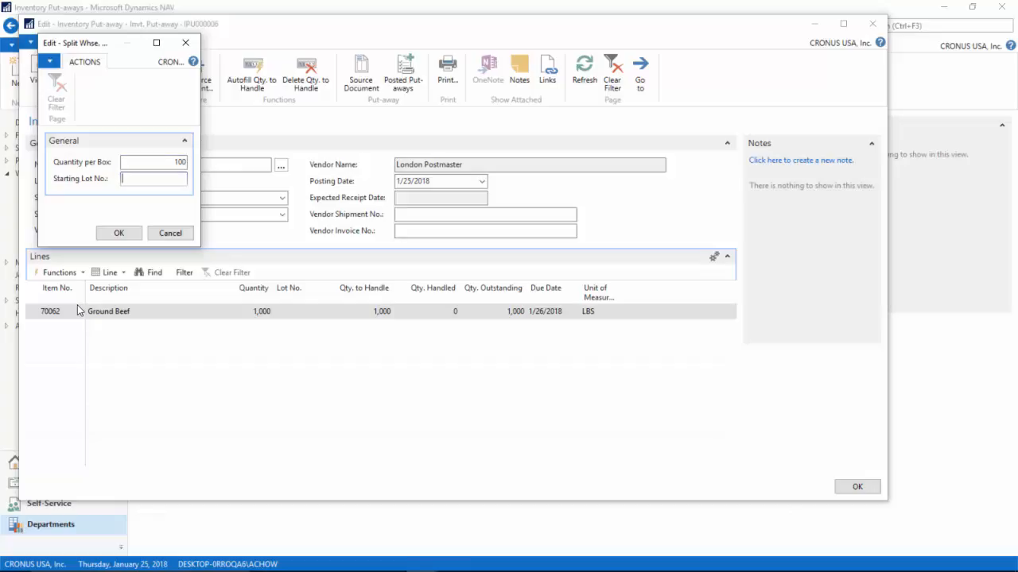
pyautogui.write('a10000')
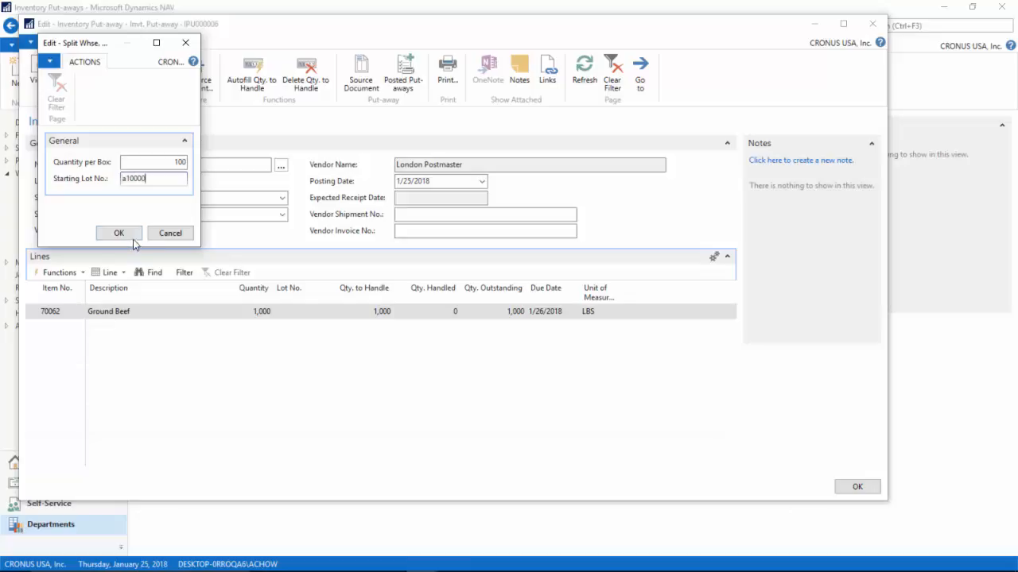
pyautogui.click(119, 232)
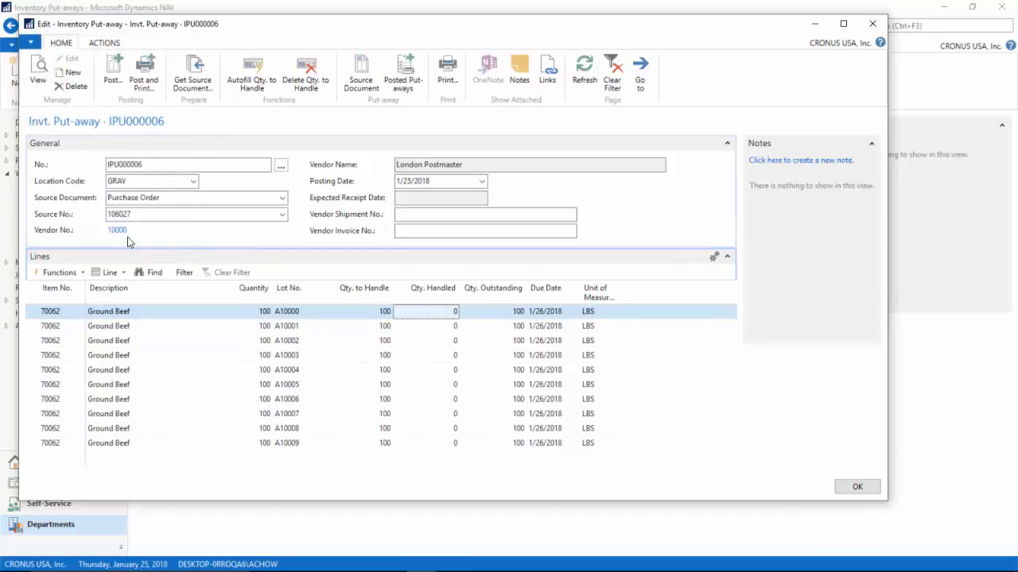
pyautogui.moveTo(401, 334)
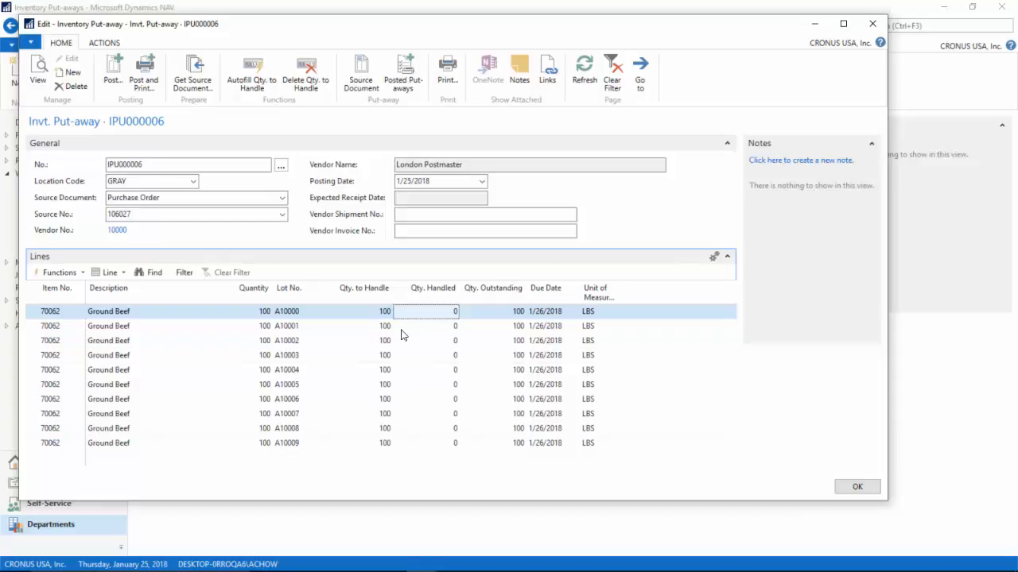
pyautogui.click(425, 340)
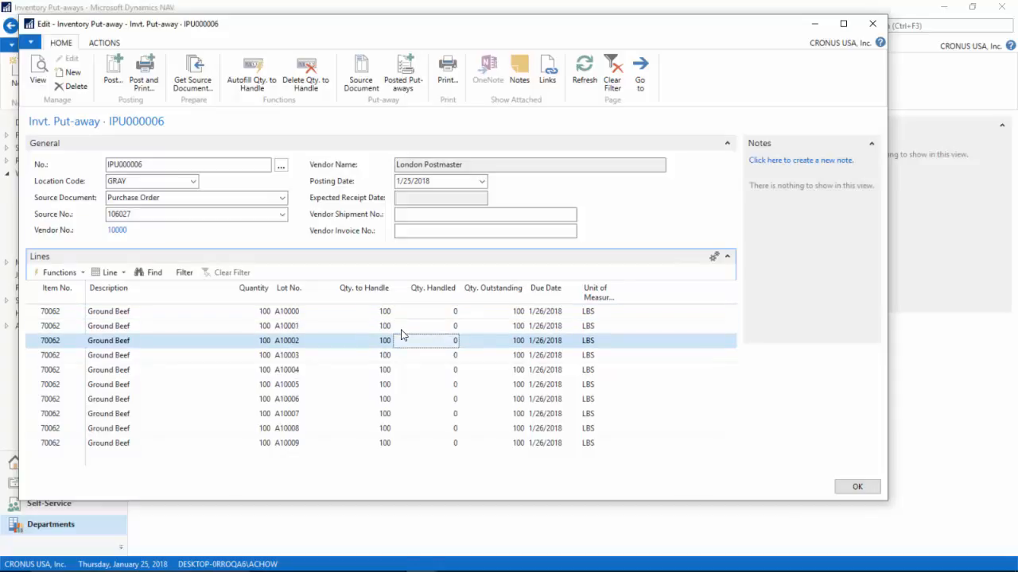
pyautogui.click(427, 355)
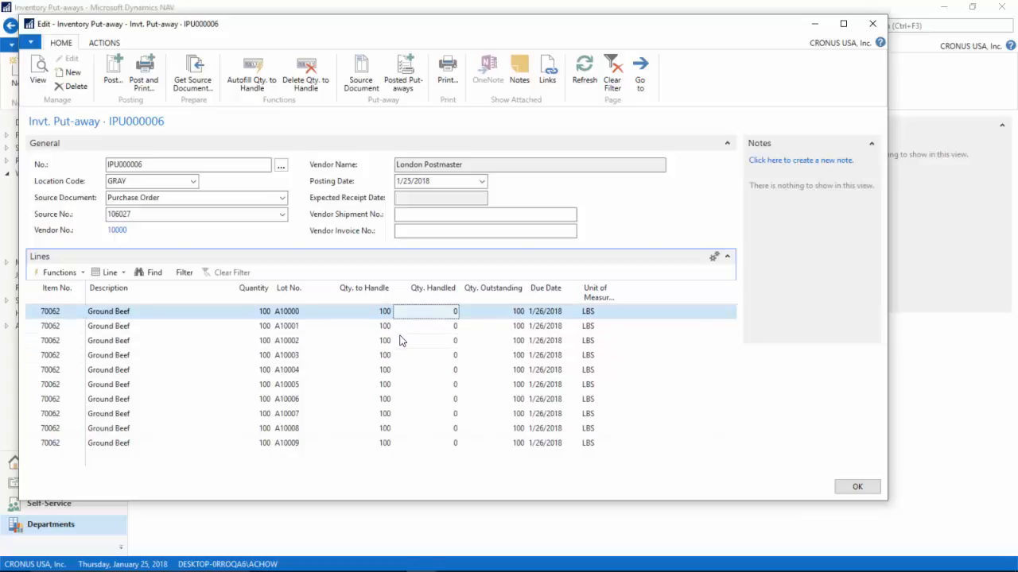
# Step: Enter actual quantities 98.2, 102.3 and 87.6 lbs for lots A10000–A10002
pyautogui.click(60, 272)
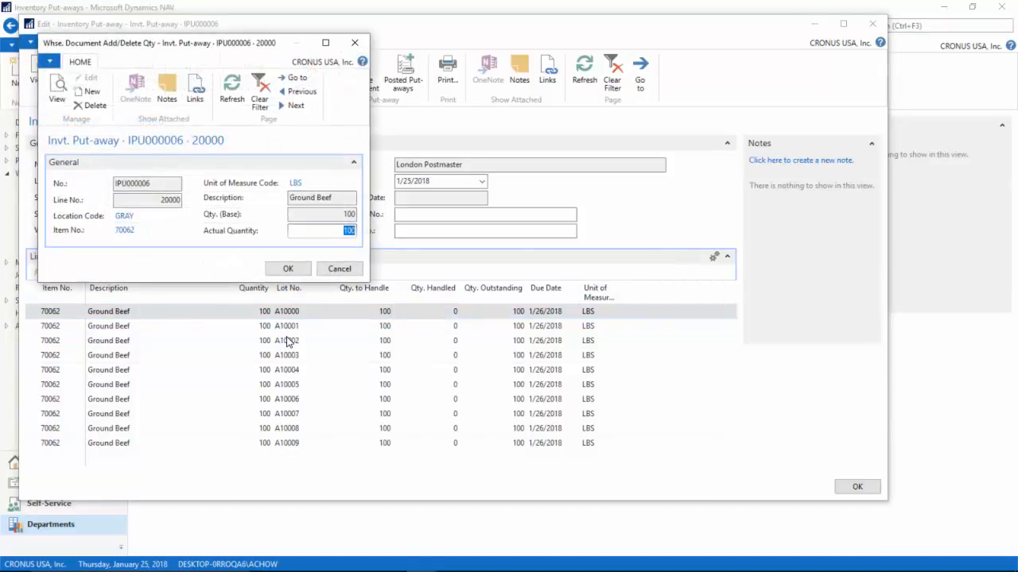
pyautogui.write('98')
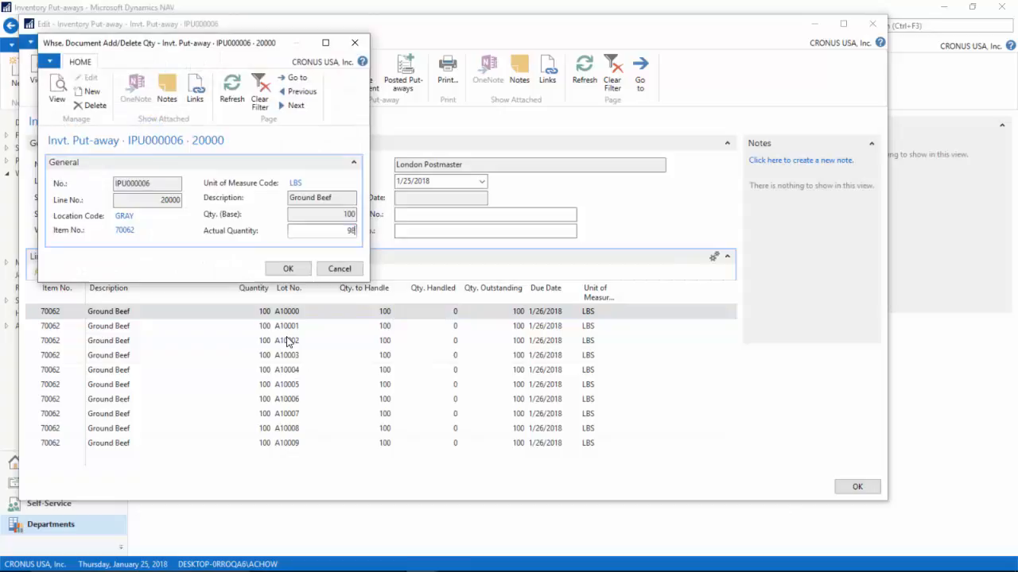
pyautogui.write('98.3')
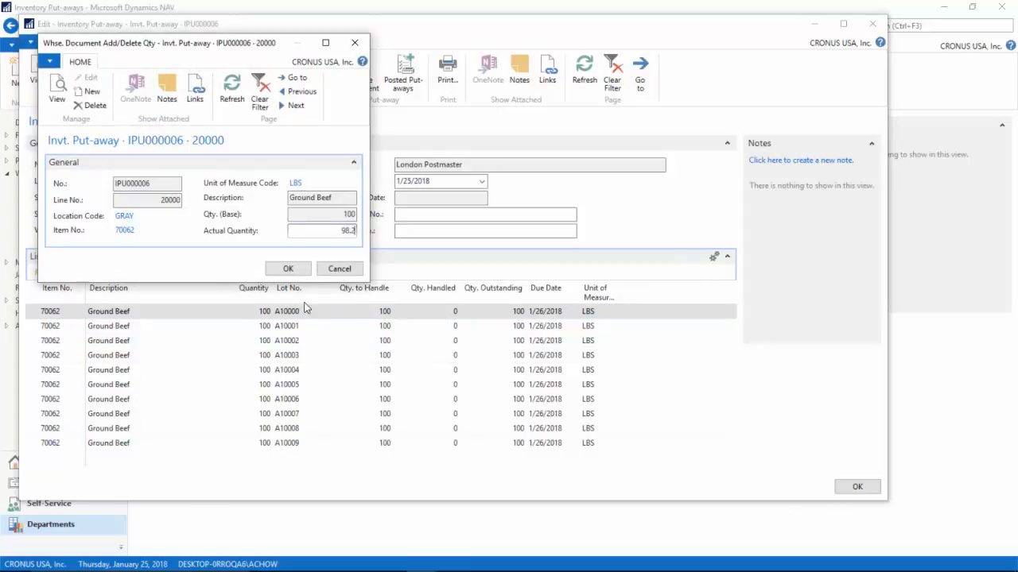
pyautogui.click(288, 268)
pyautogui.write('102')
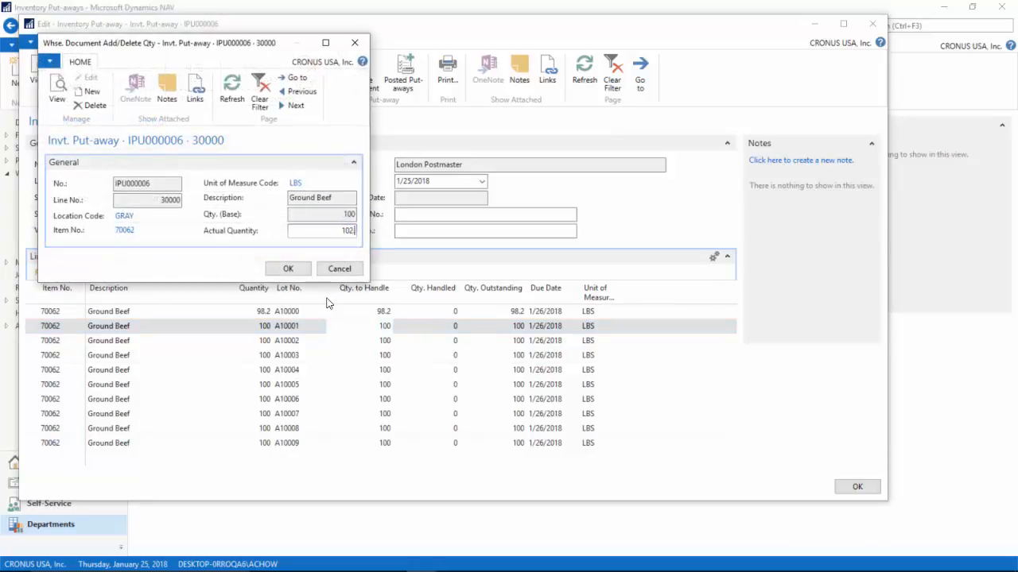
pyautogui.click(288, 268)
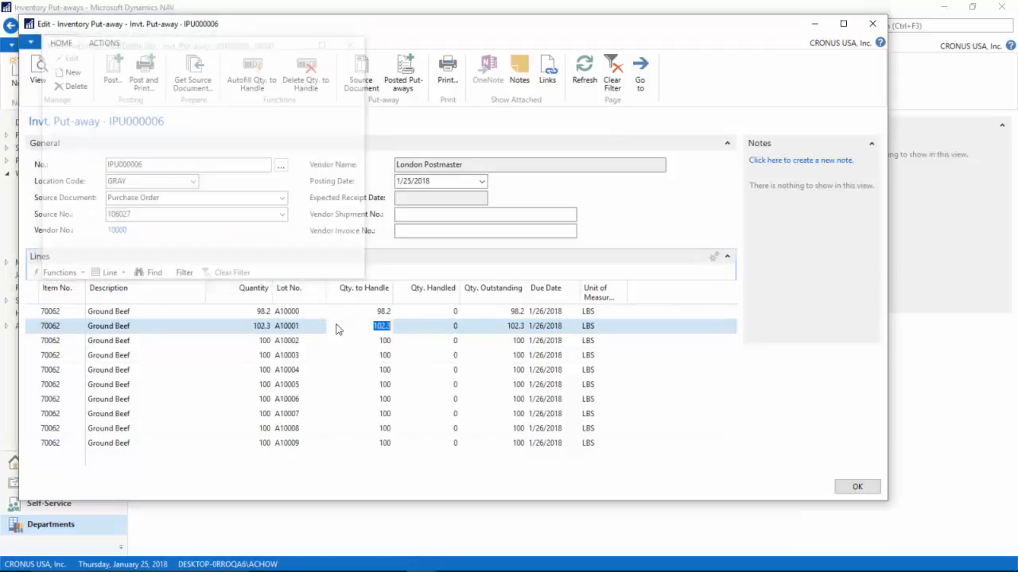
pyautogui.click(59, 272)
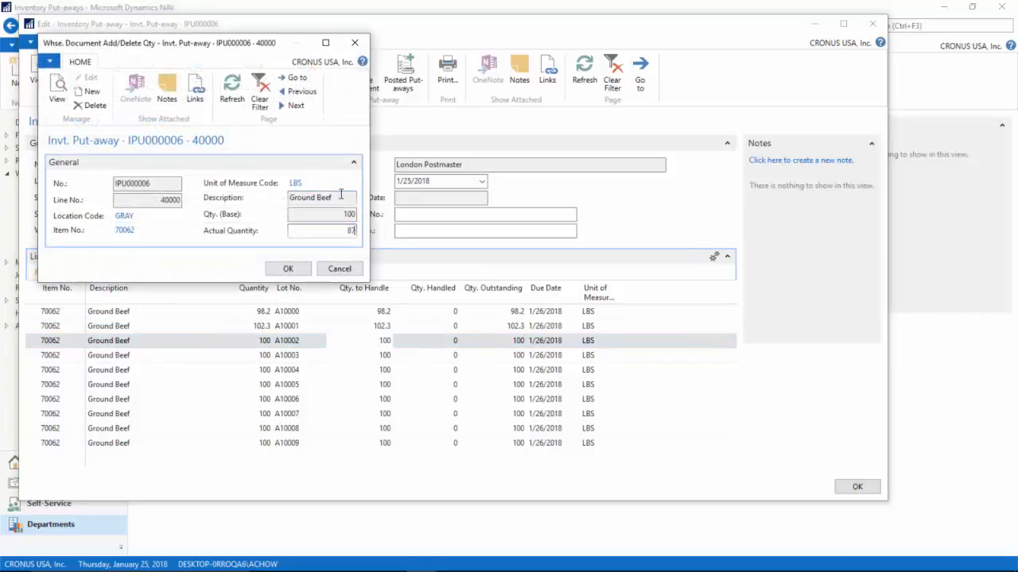
pyautogui.write('87.4')
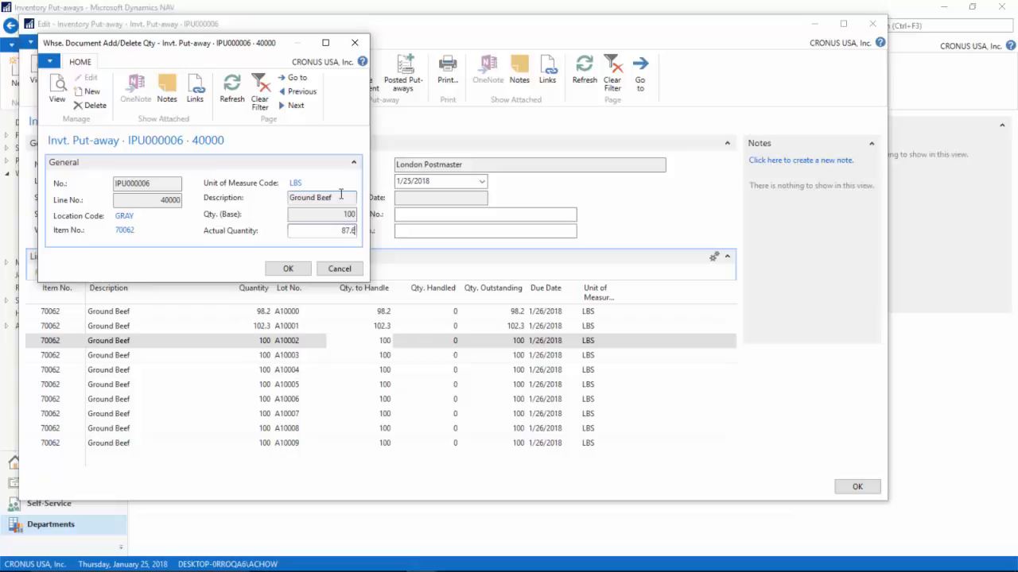
pyautogui.click(287, 268)
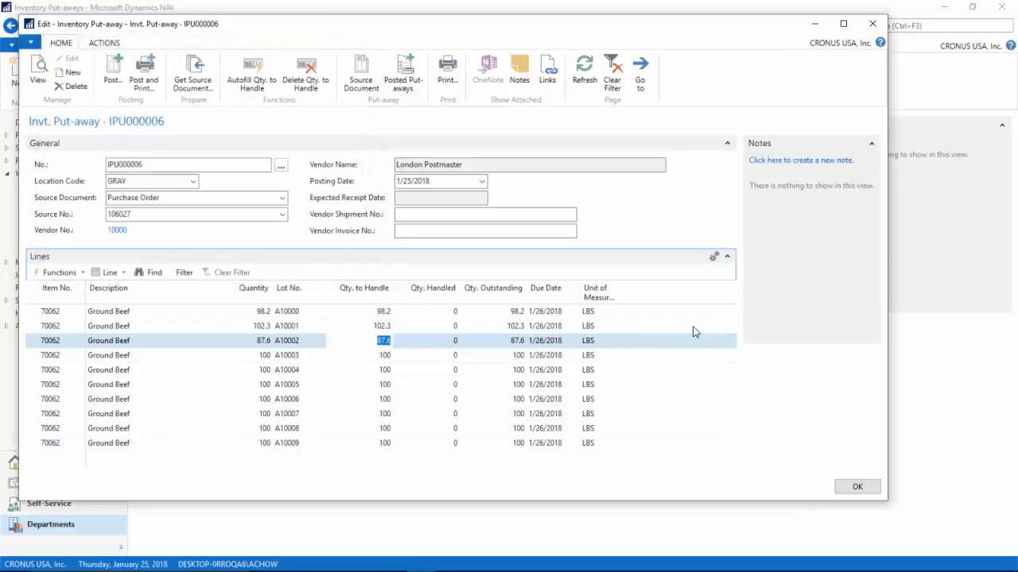
pyautogui.moveTo(486, 383)
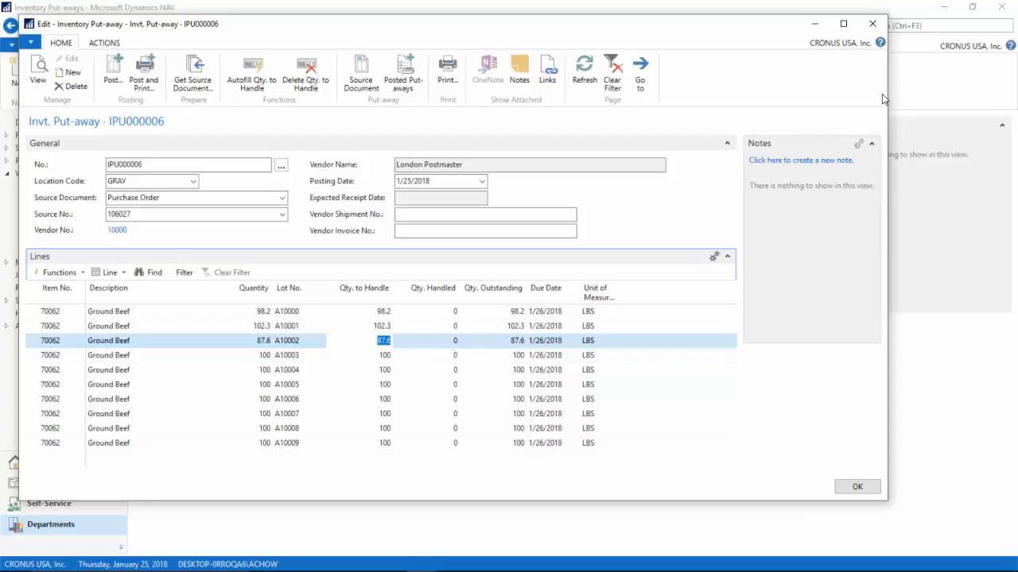
pyautogui.click(857, 485)
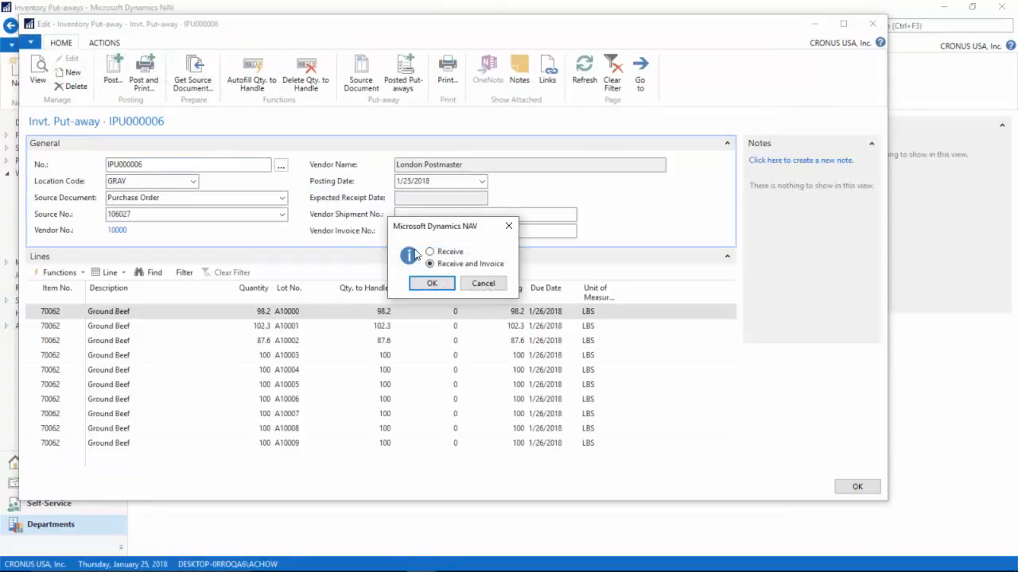
# Step: Post put-away IPU000006 as Receive and Invoice
pyautogui.click(431, 283)
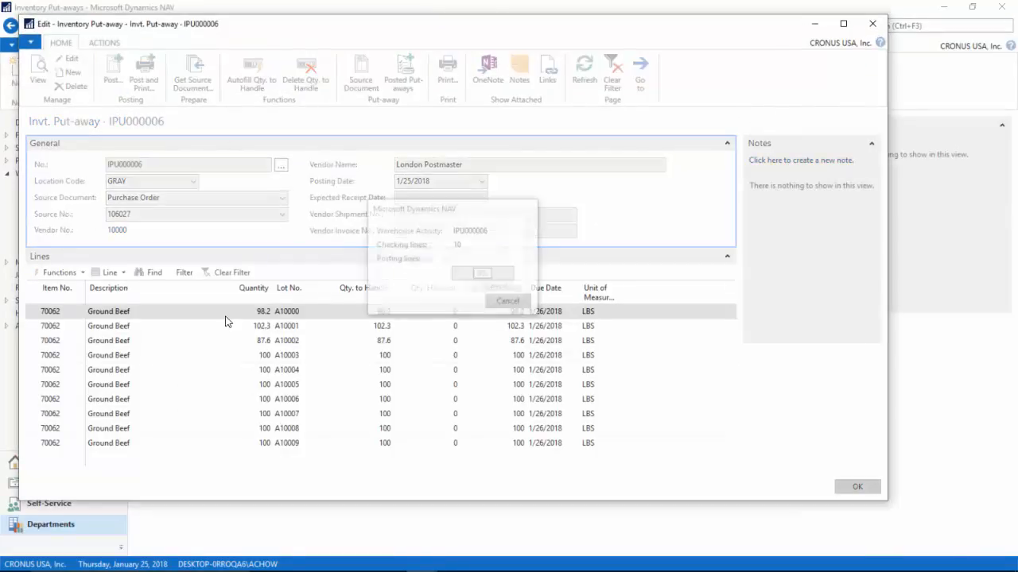